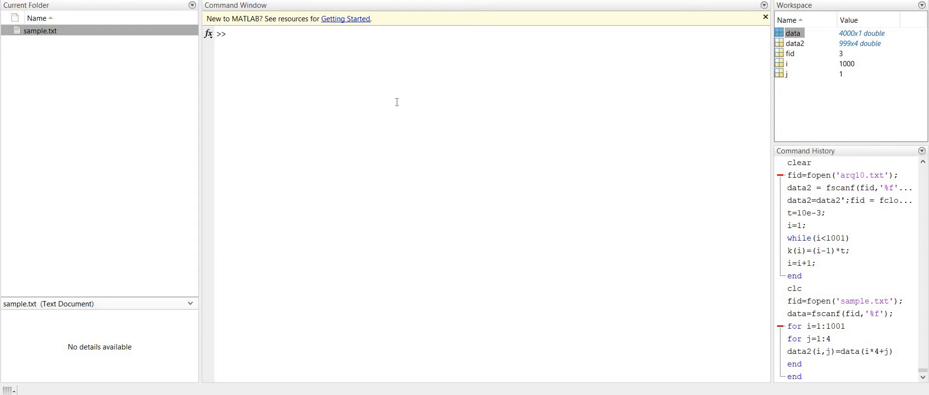
mouse_move(152, 62)
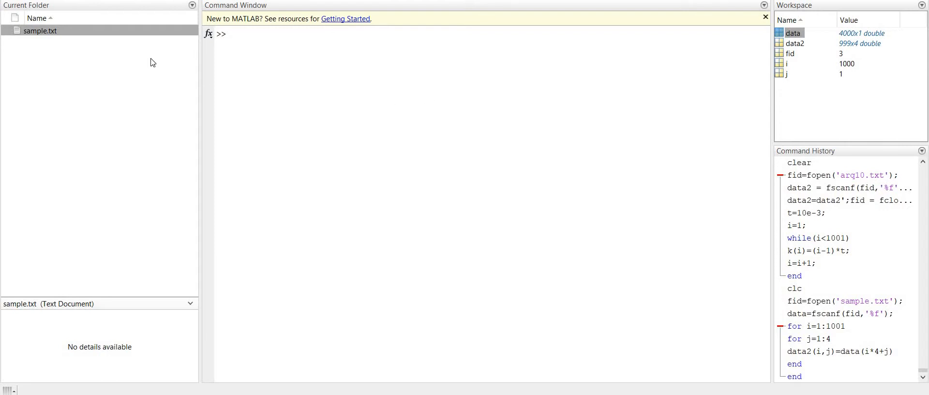
View sample.txt in the Editor and scroll through its 1000 rows of four numeric columns.
left_click(41, 30)
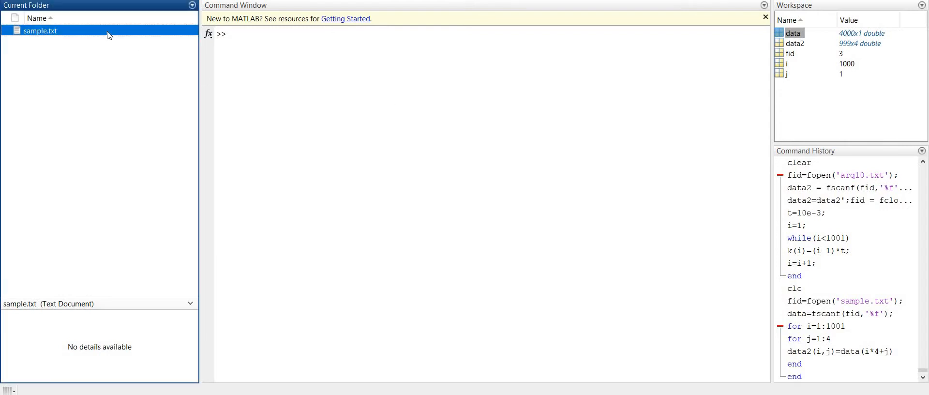
double_click(40, 30)
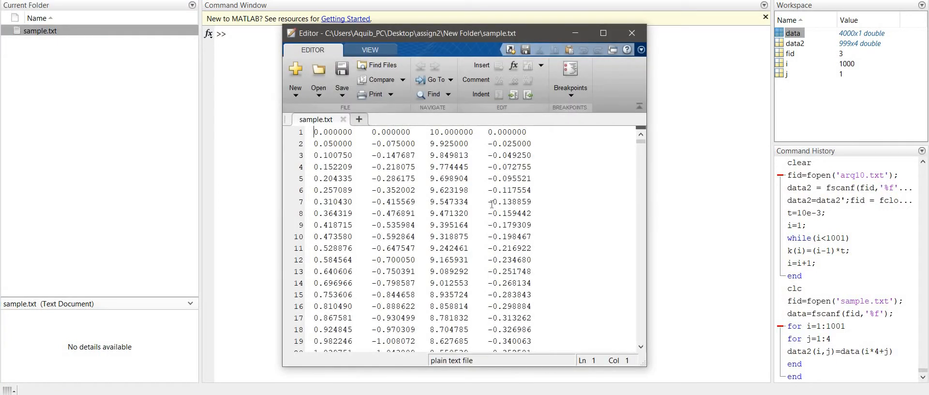
scroll("down", 3)
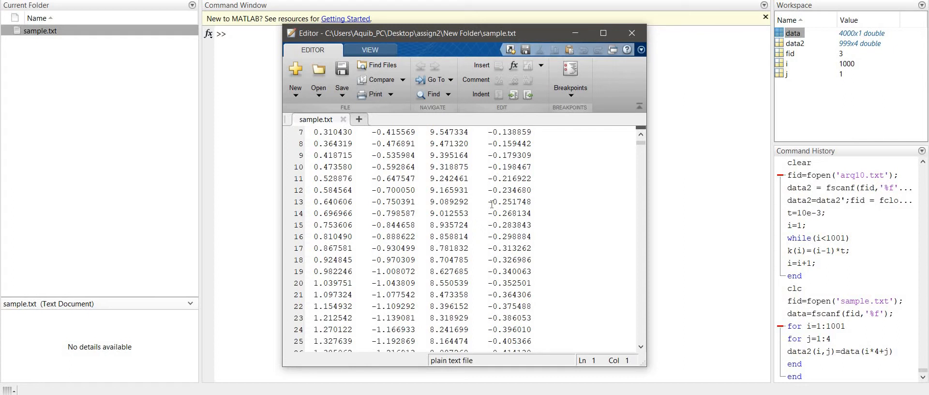
scroll("down", 3)
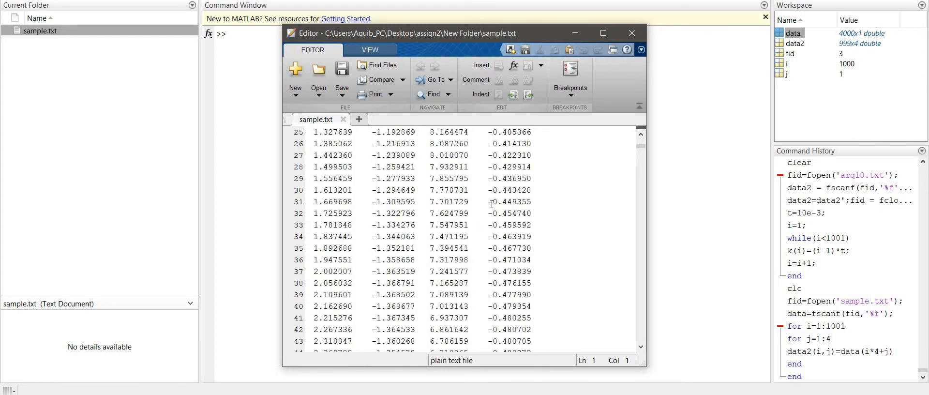
scroll("down", 3)
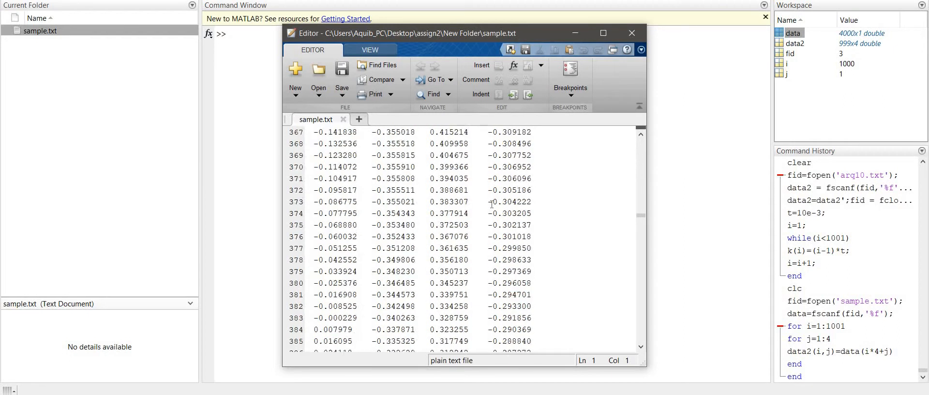
scroll("down", 3)
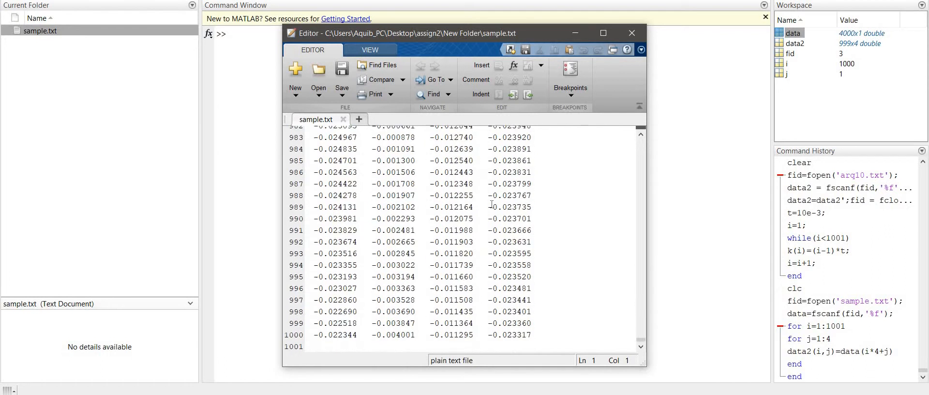
mouse_move(448, 290)
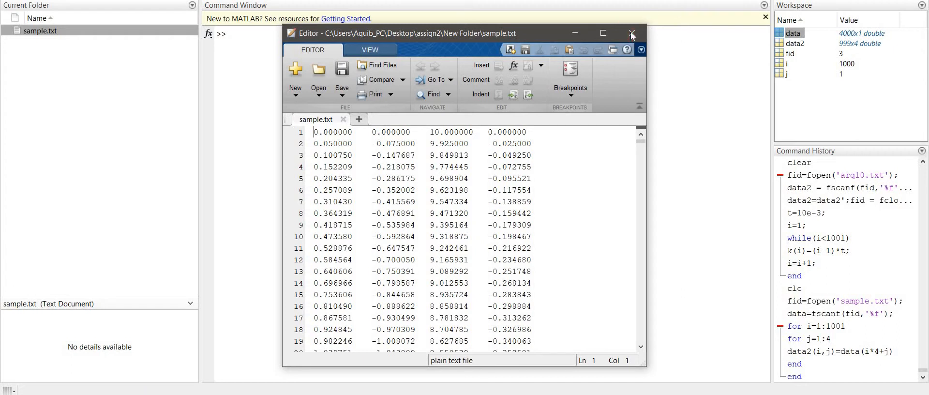
Close the sample.txt viewer and clear the workspace.
left_click(630, 33)
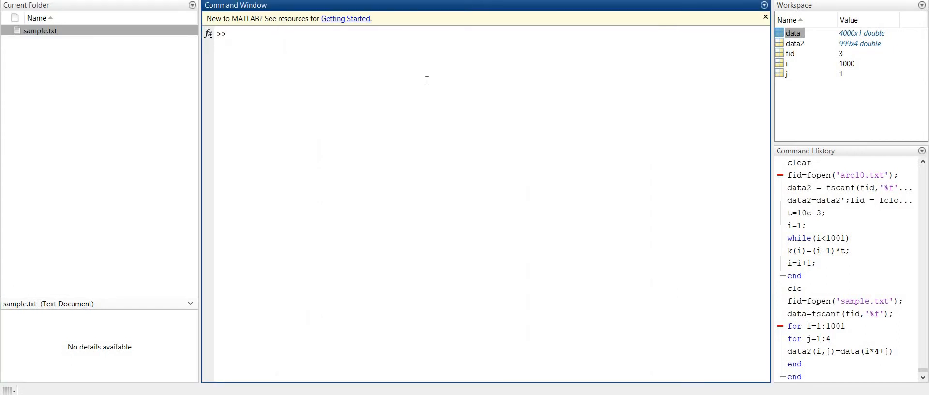
type("clea")
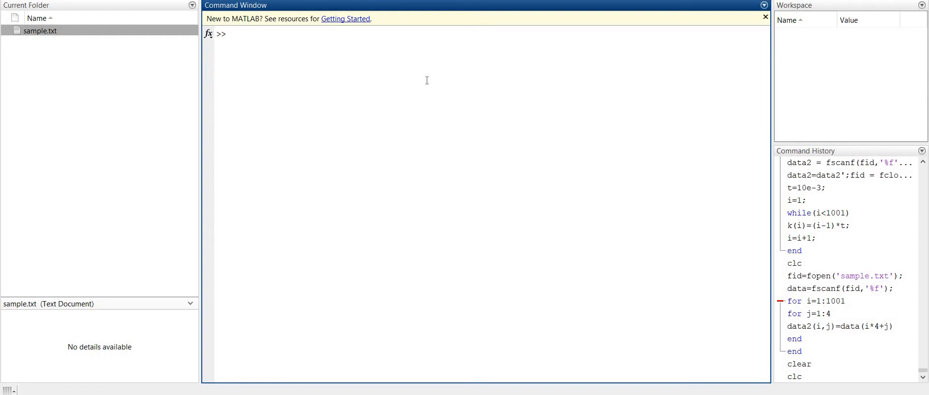
Run fid=fopen('sample.txt'); so fid holds file identifier 4.
type("fid")
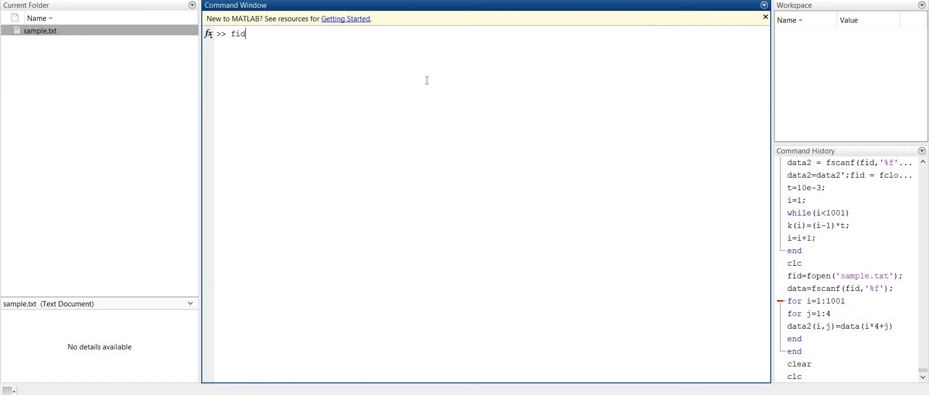
type("=")
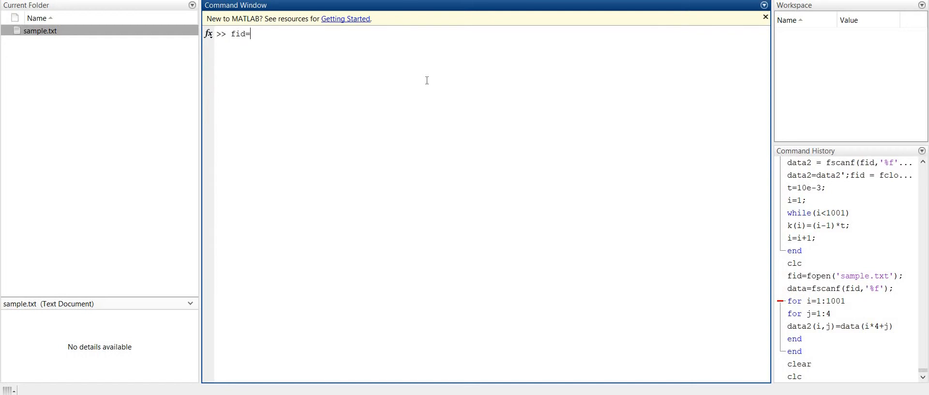
type("fope")
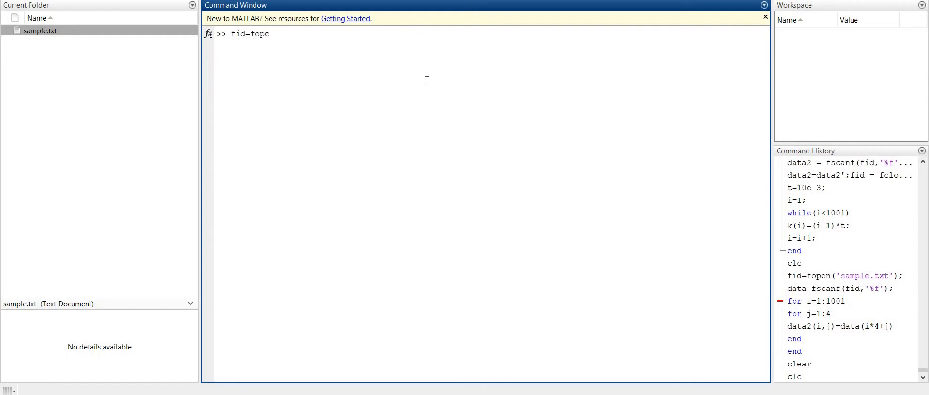
type("n(")
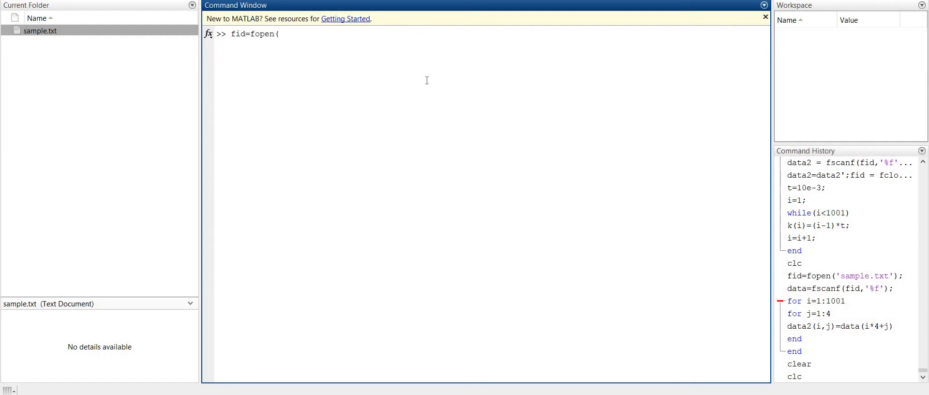
type("'")
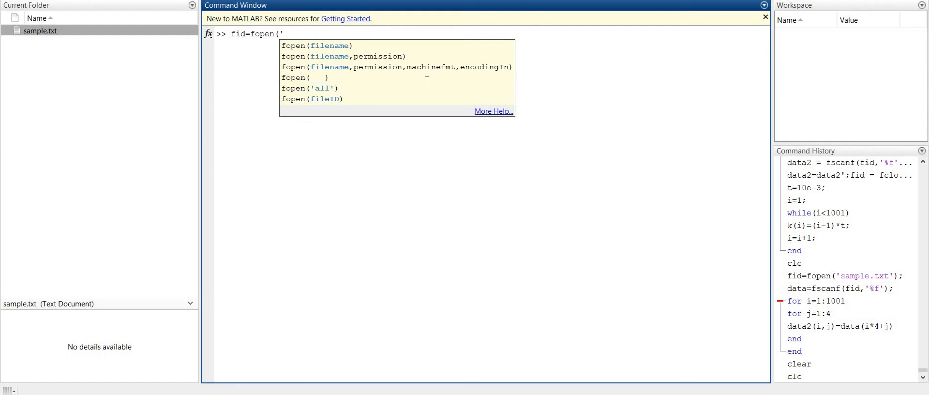
type("sampl")
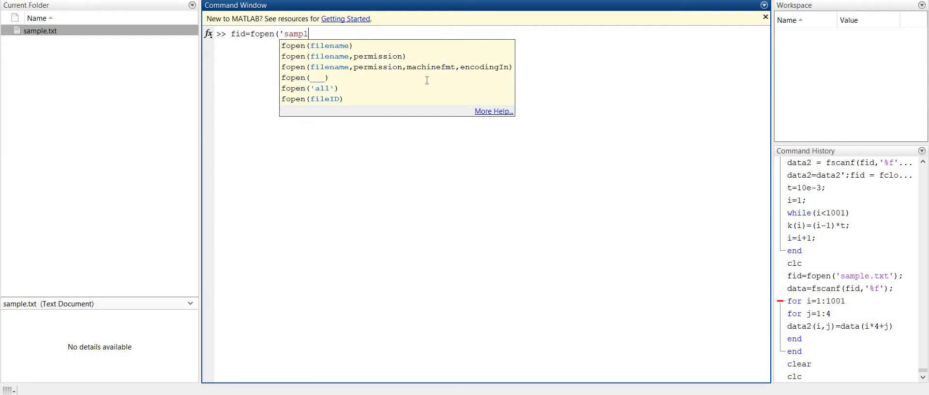
type("e.txt');")
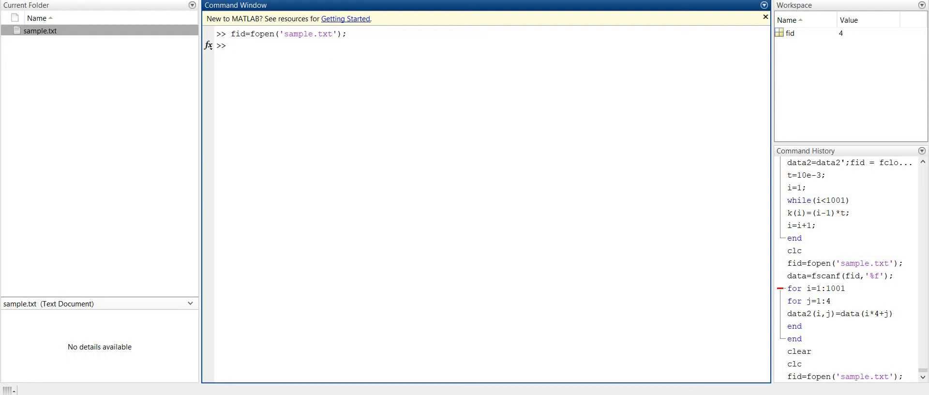
mouse_move(75, 25)
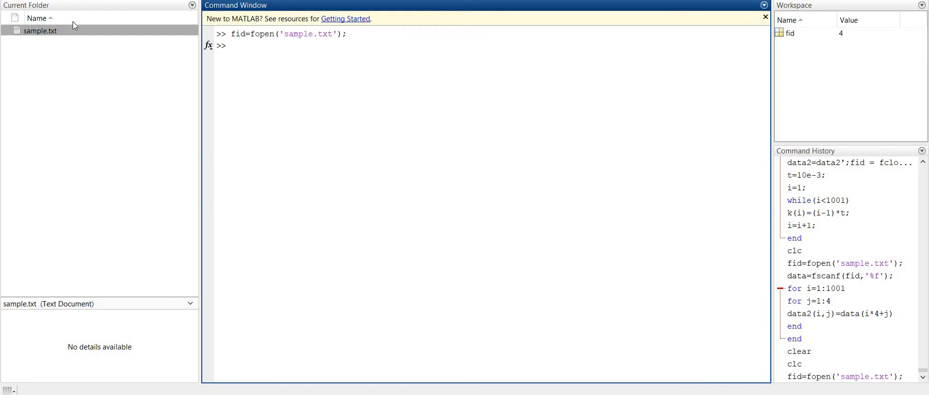
mouse_move(387, 98)
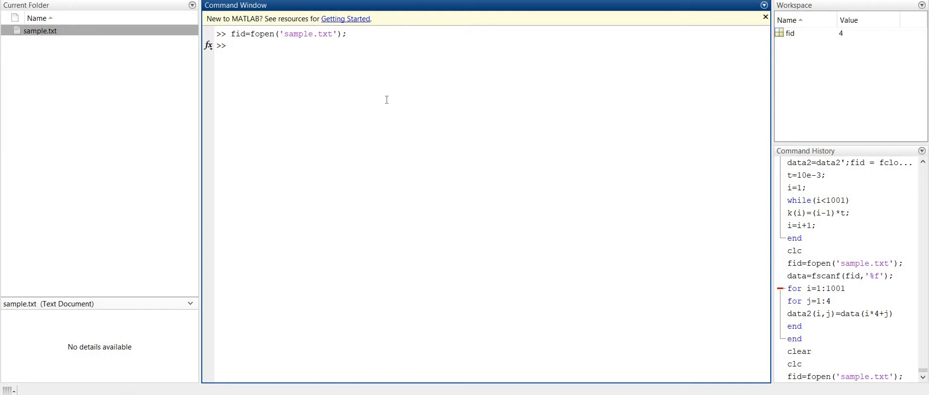
double_click(790, 33)
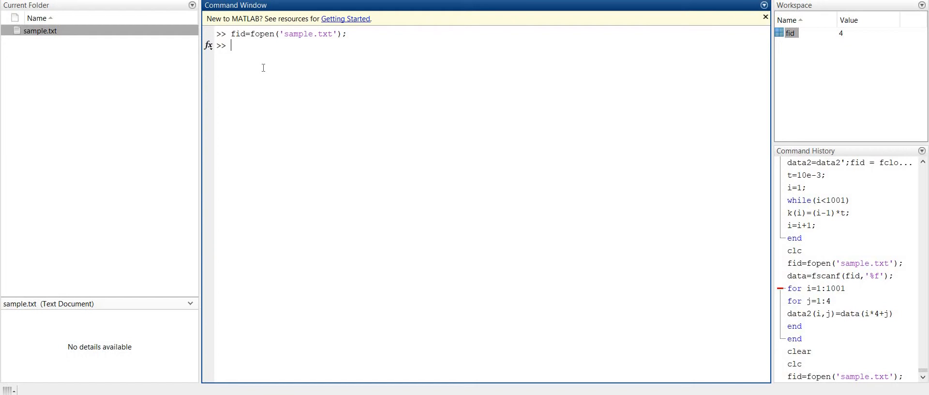
Run data=fscanf(fid,'%f'); loading all values into a 4000x1 column.
type("d")
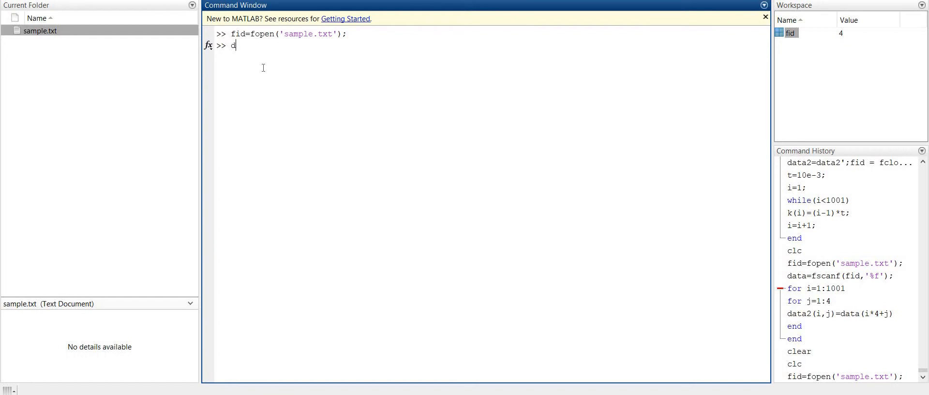
type("ata=")
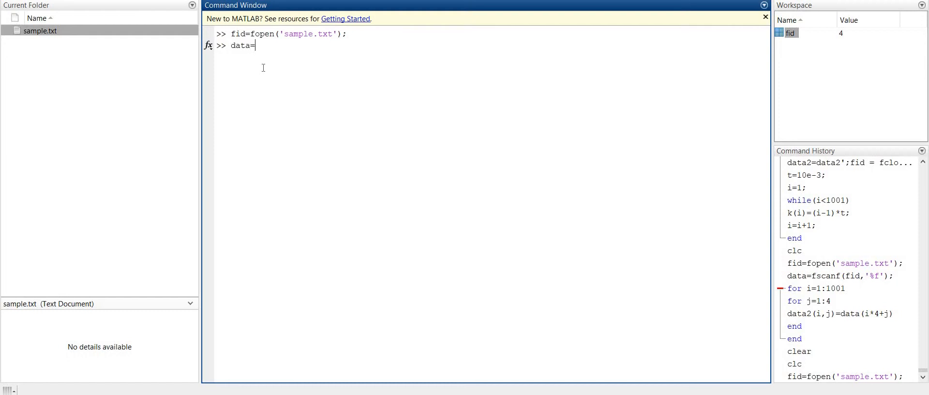
type("fsc")
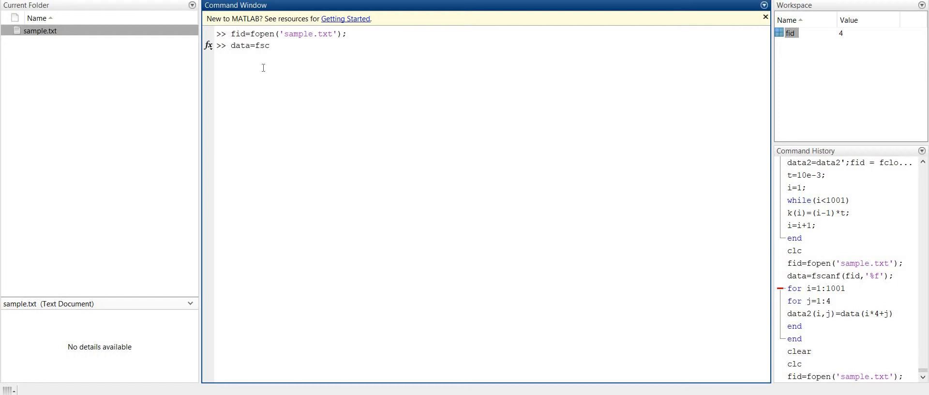
type("anf")
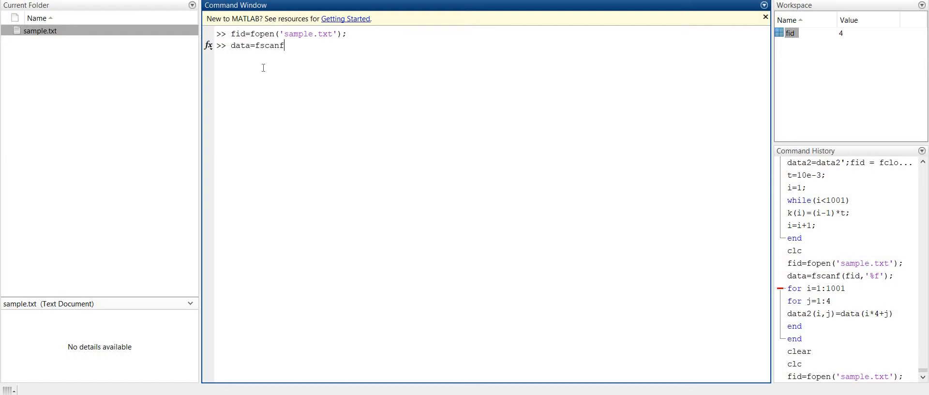
type("(")
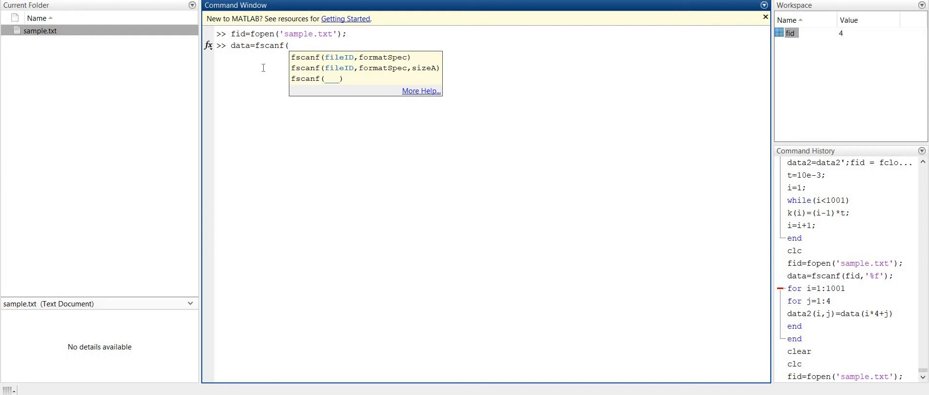
type("fid")
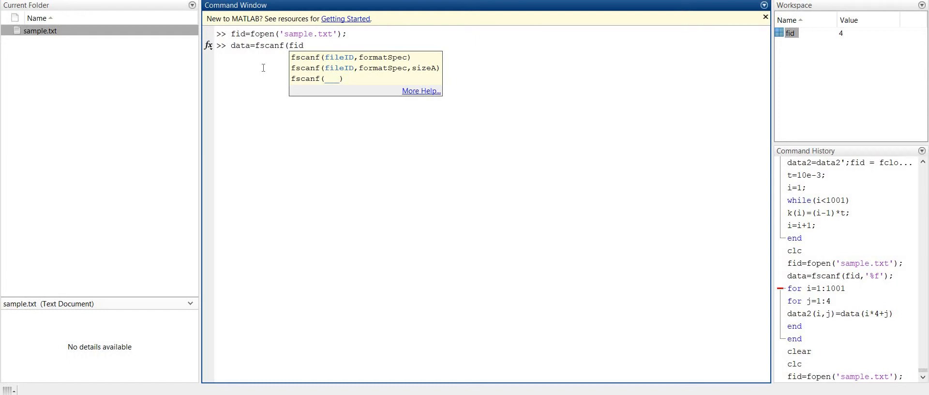
type(",")
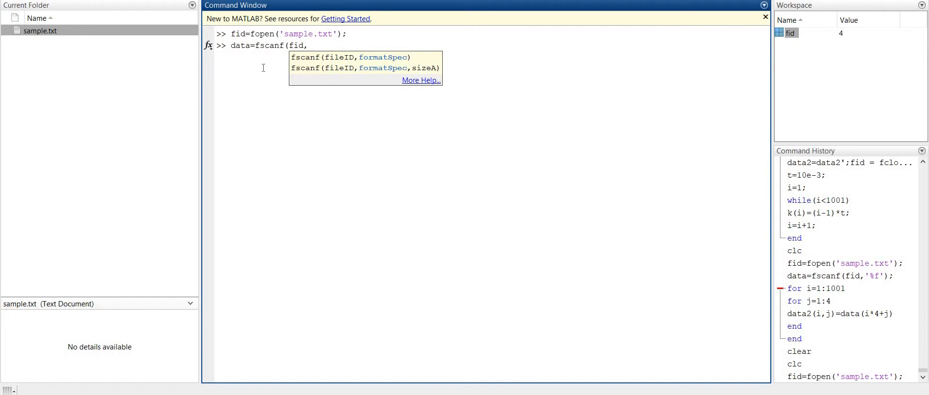
type("'%")
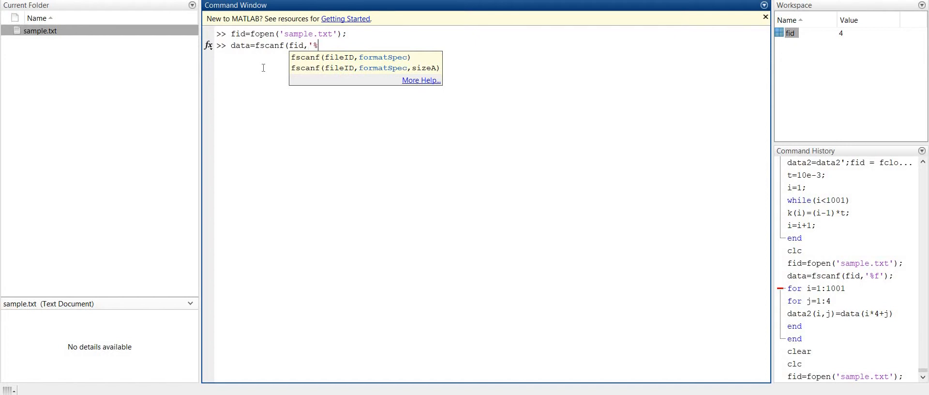
type("f');")
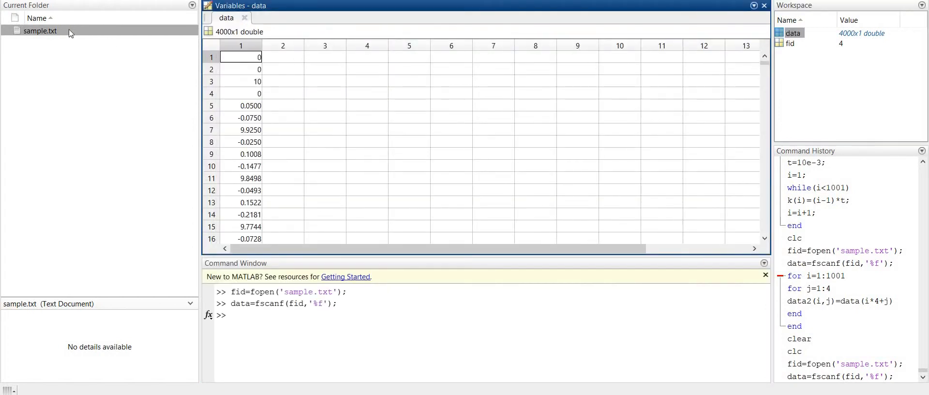
Reopen sample.txt to confirm four columns per row, then close the data variable view.
double_click(40, 30)
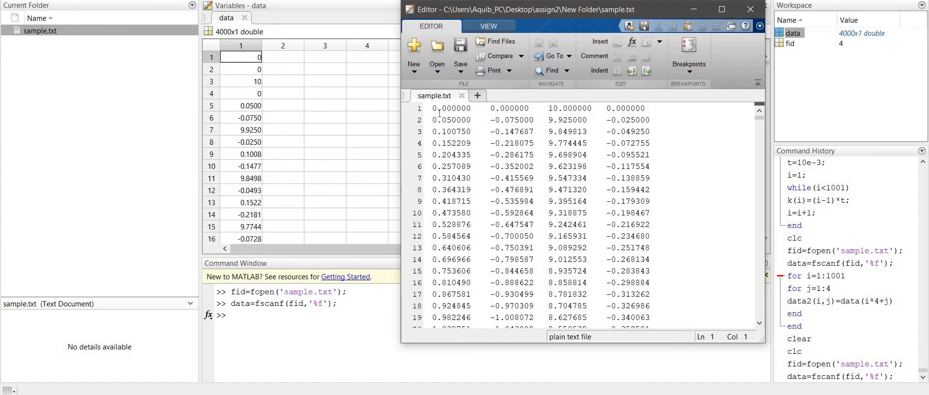
mouse_move(622, 104)
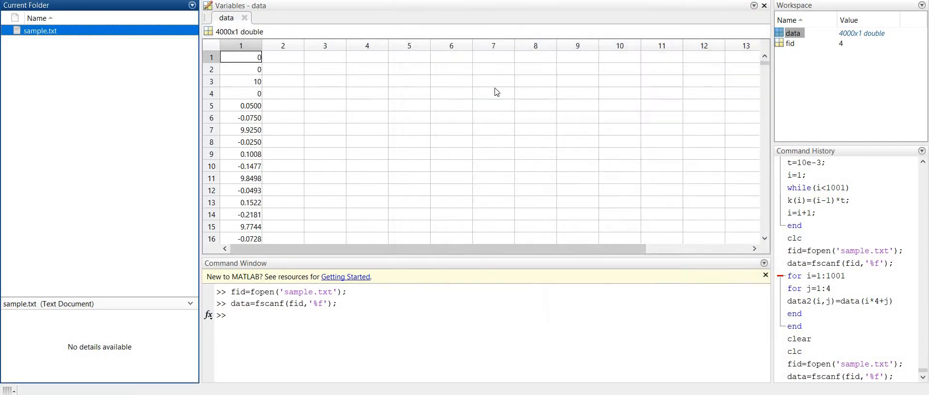
mouse_move(554, 110)
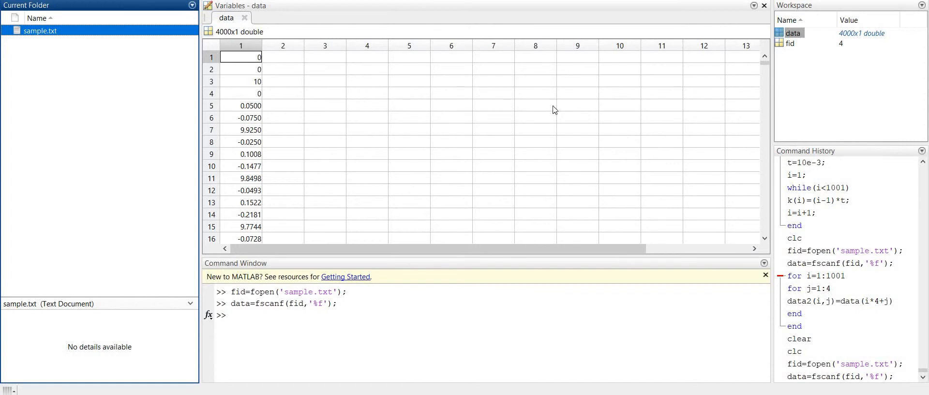
left_click(764, 6)
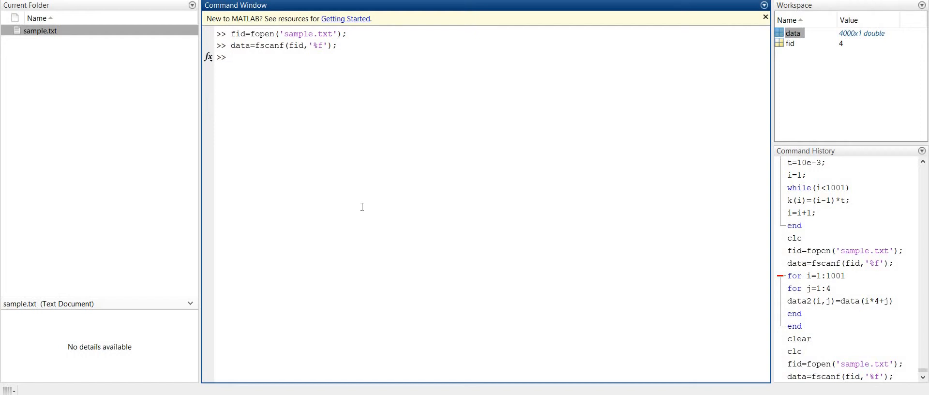
Begin nested loops for i=1:1000 and for j=1:4 in the Command Window.
type("for")
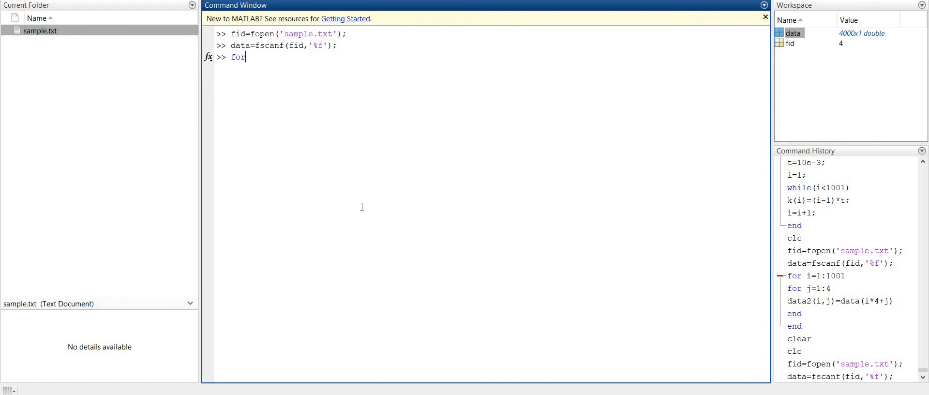
type("(")
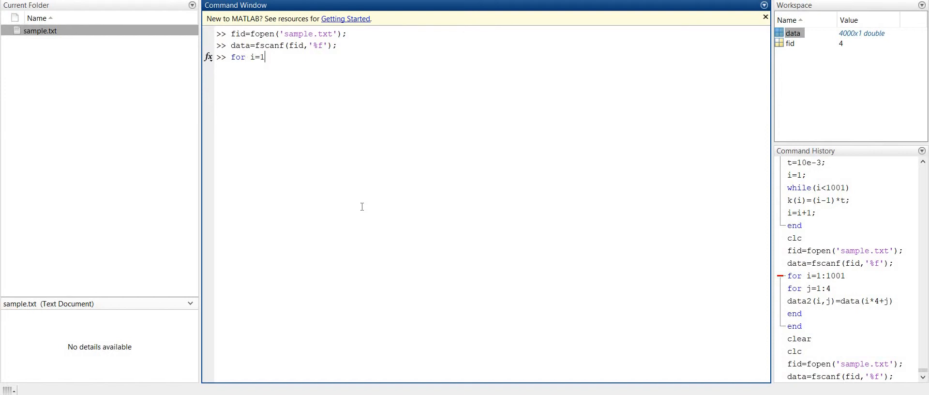
type(":1000")
type("for j")
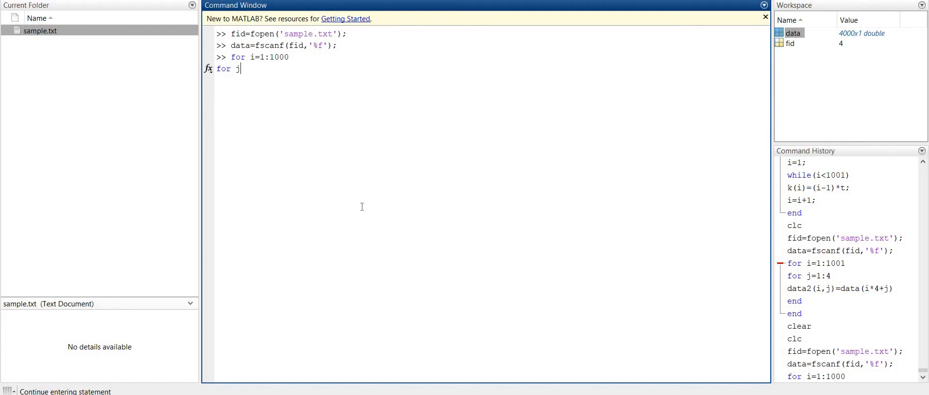
type("=1:")
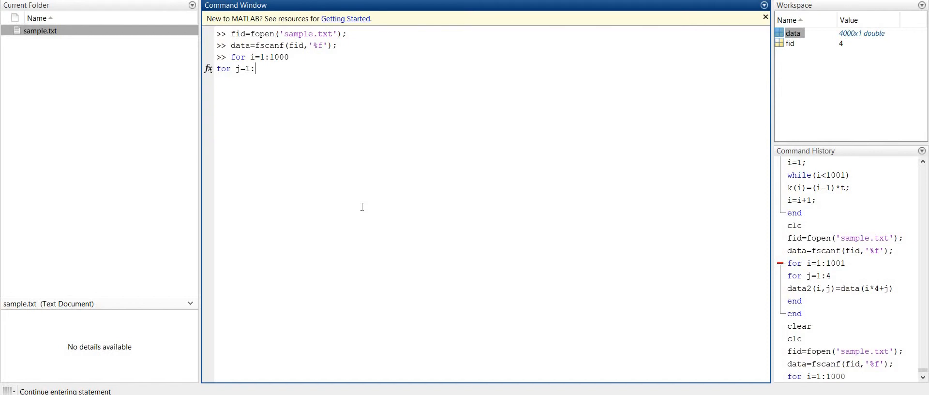
type("4")
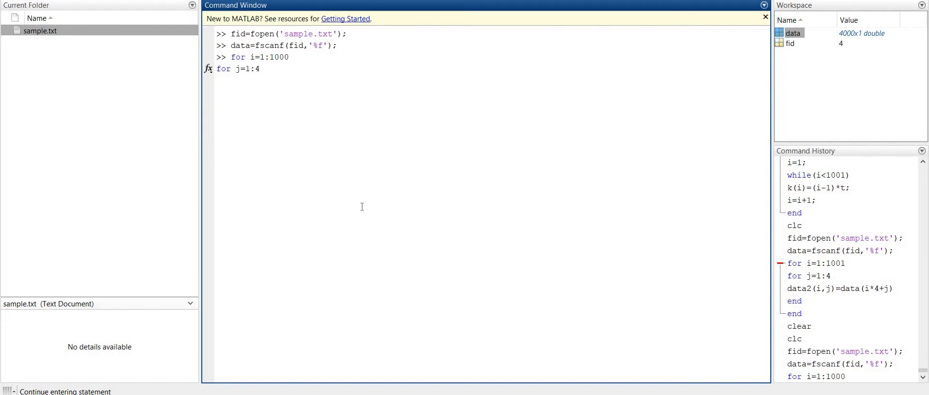
Start the assignment data2(i,j)=data( and reopen sample.txt to check the column layout.
type("d")
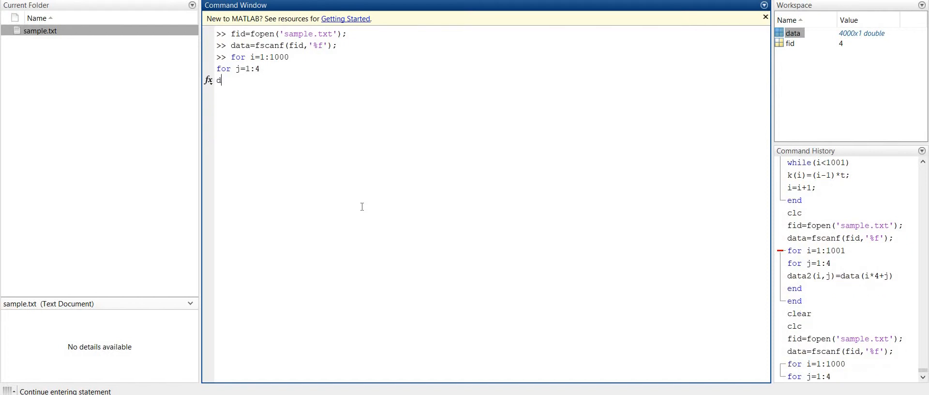
type("ata2(")
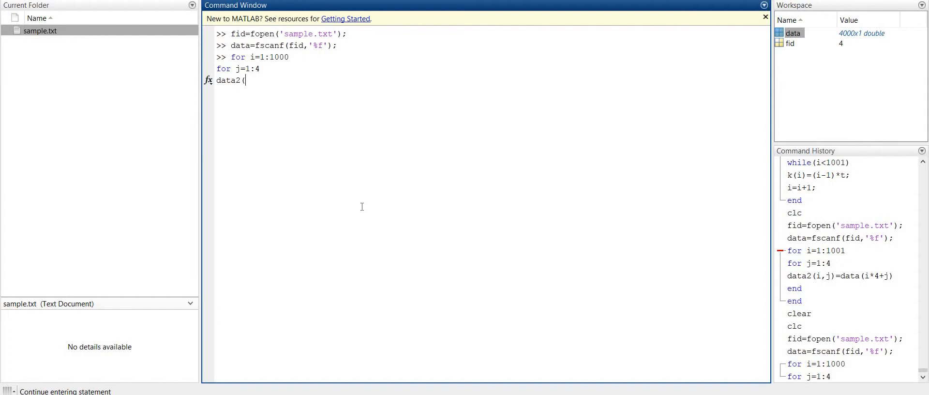
type("i,j")
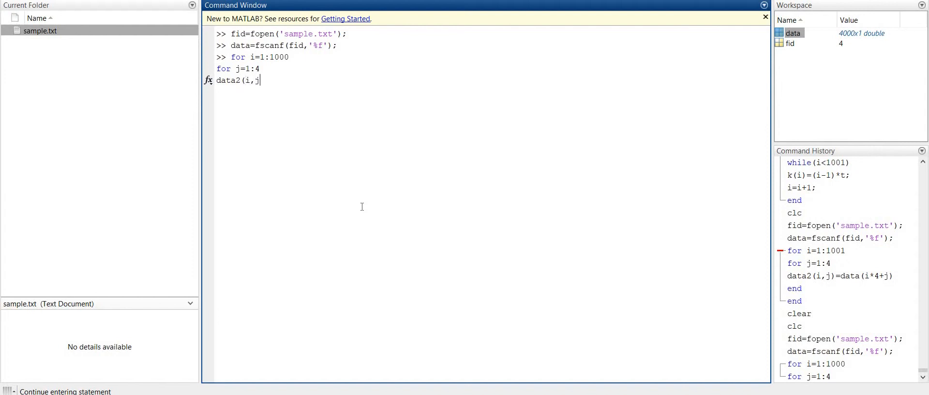
type(")")
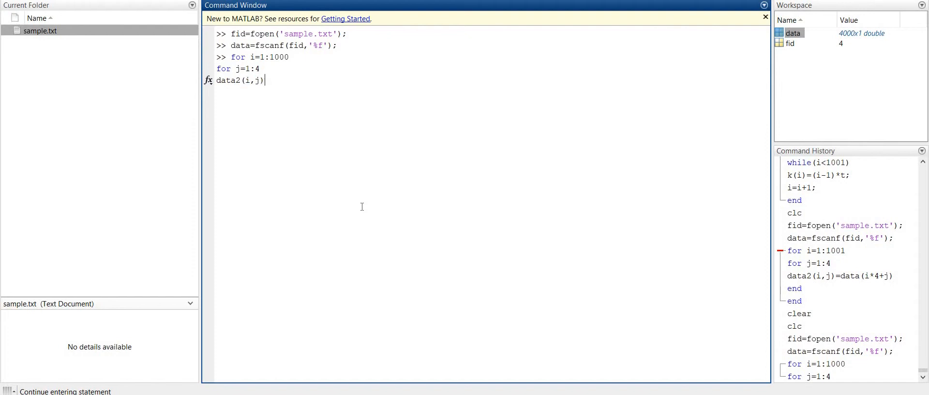
type("=data")
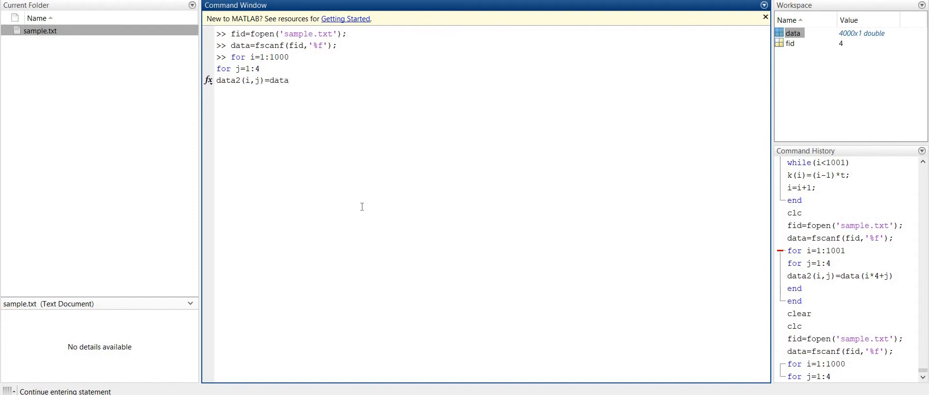
type("(")
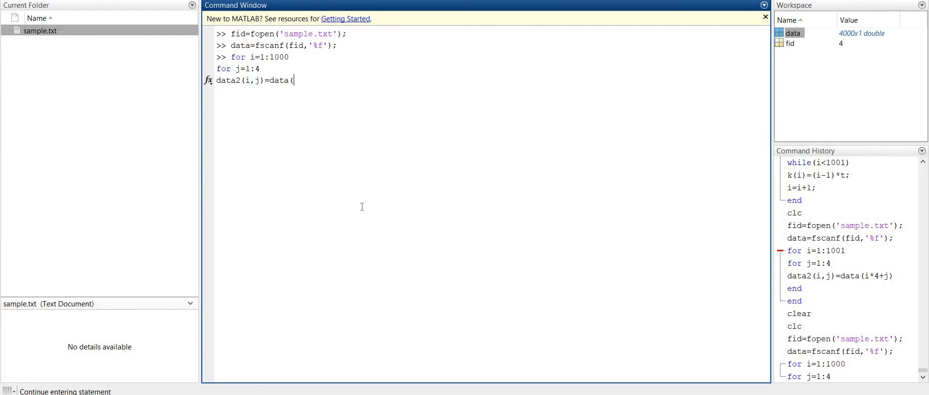
left_click(40, 30)
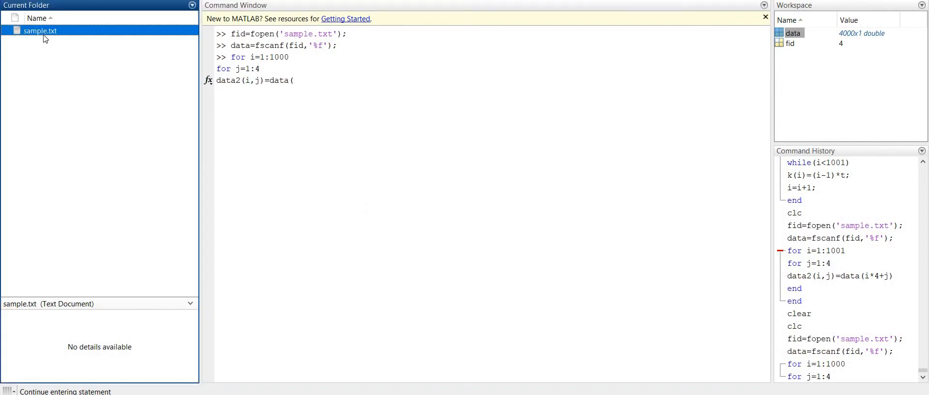
double_click(40, 30)
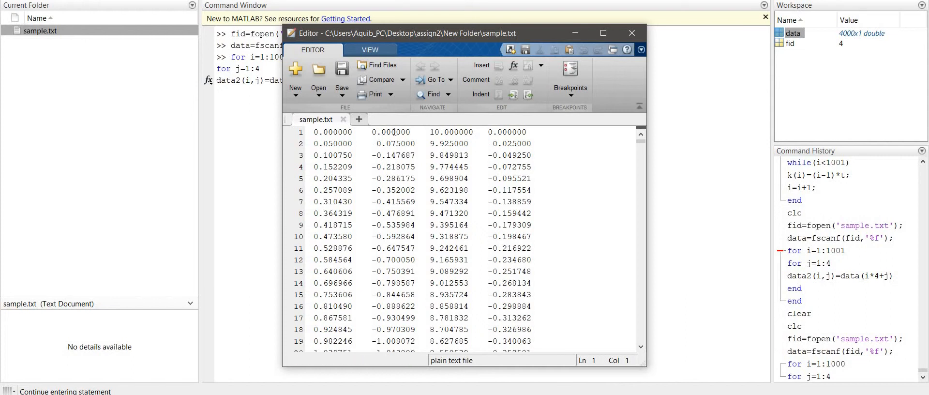
mouse_move(451, 136)
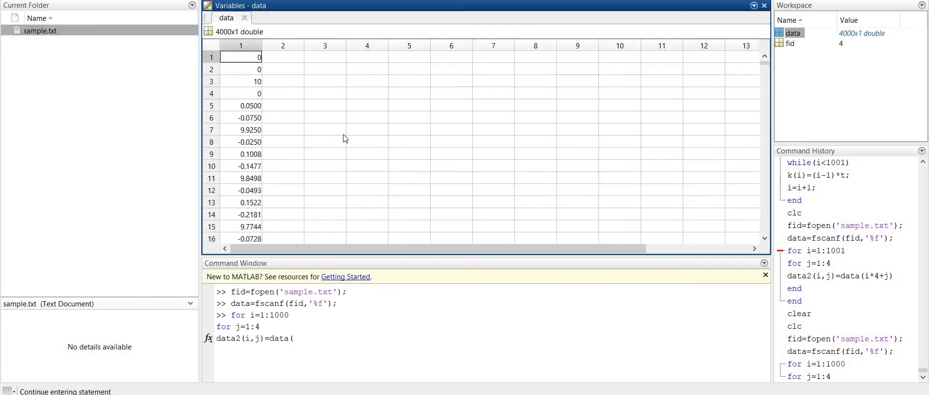
mouse_move(240, 105)
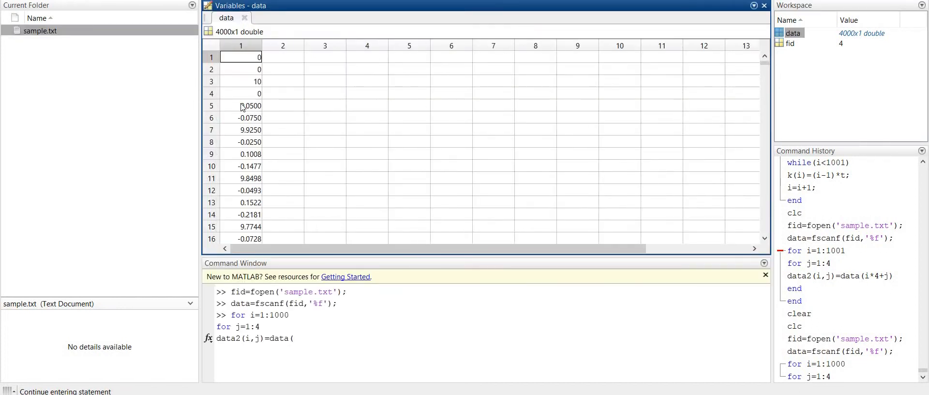
mouse_move(224, 111)
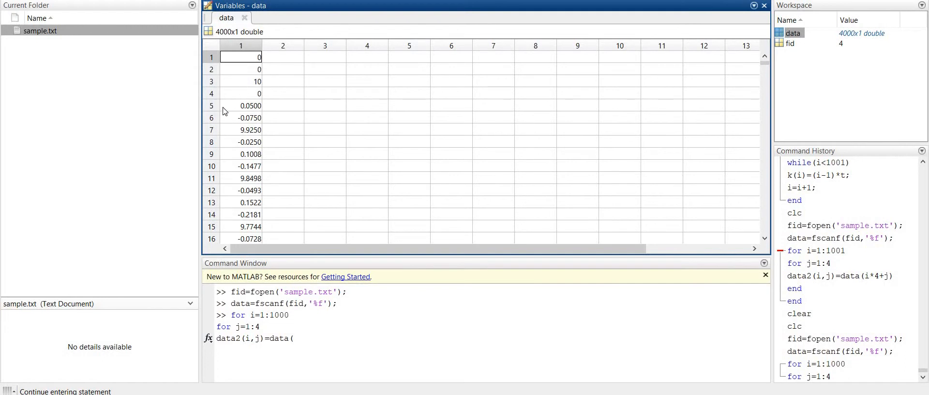
mouse_move(273, 46)
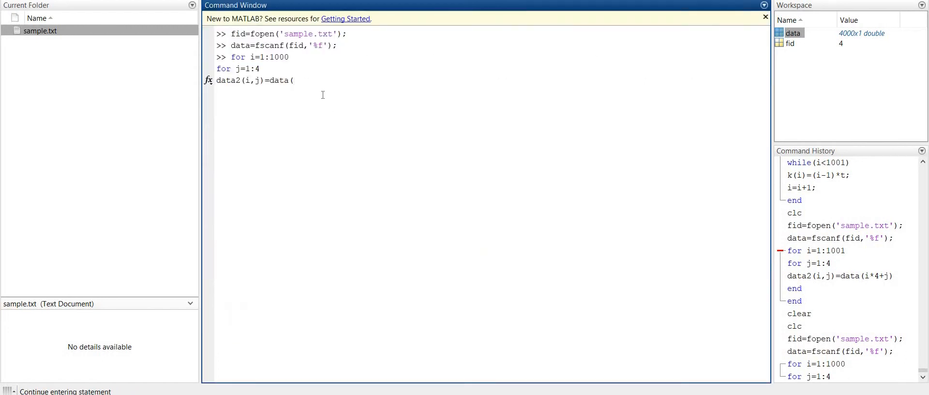
Finish the loop body as data((i-1)*4+j) and close the loops, producing a 1000x4 data2.
type("(")
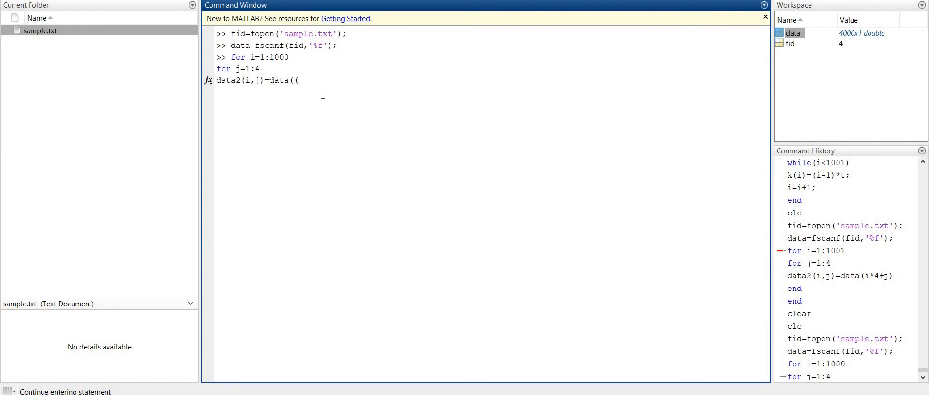
type("i-1")
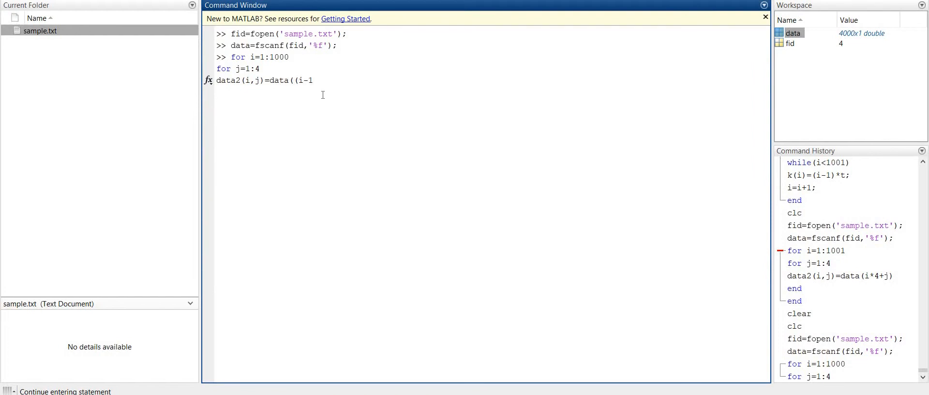
type(")*")
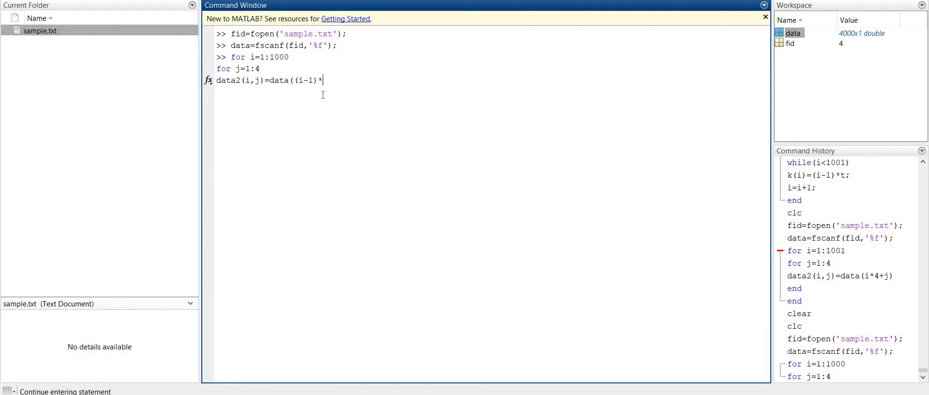
type("4")
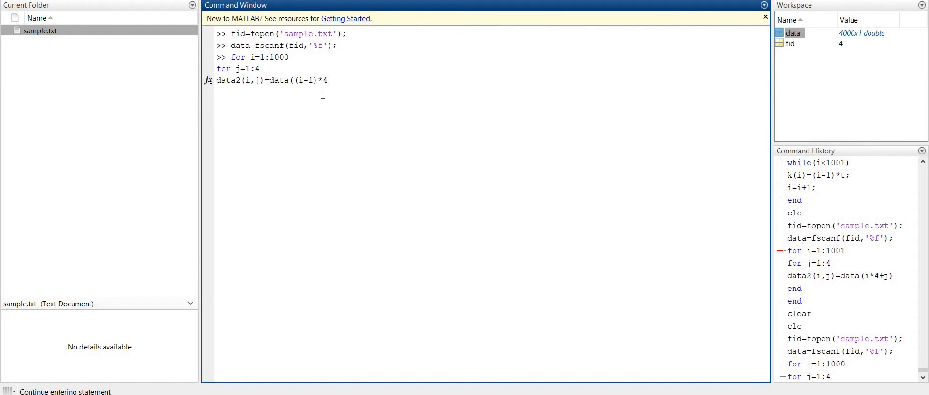
type("+j")
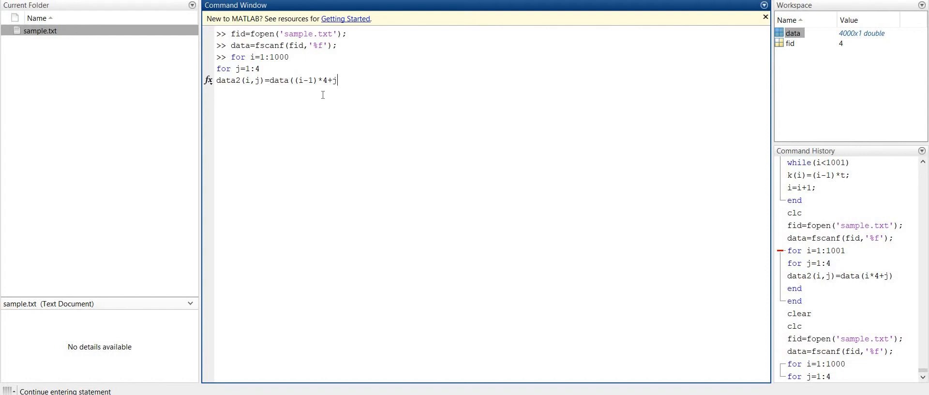
type(");")
type("eb")
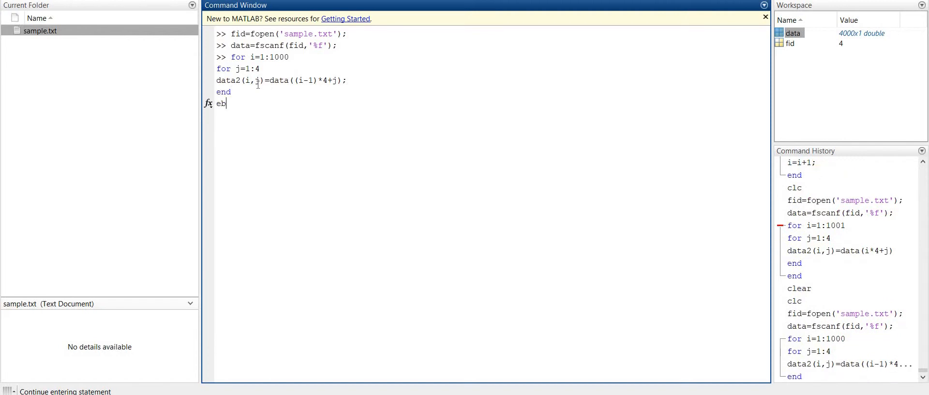
type("nd")
key("enter")
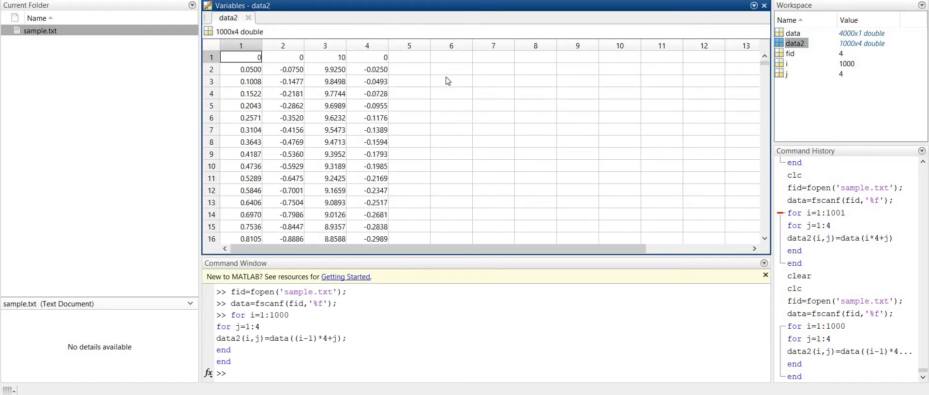
Reopen sample.txt to compare its raw numbers with data2, then close the data2 view.
left_click(39, 30)
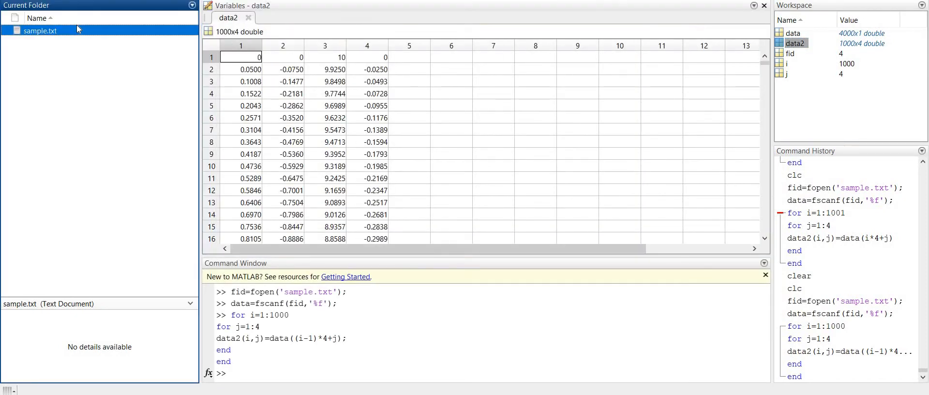
double_click(40, 30)
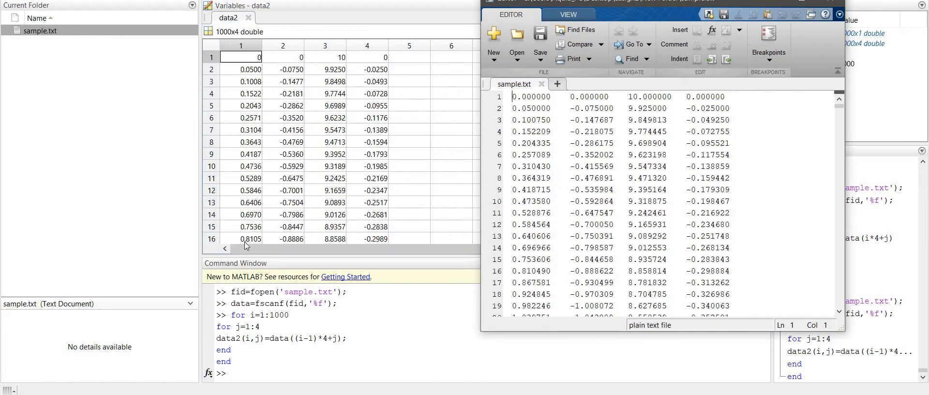
mouse_move(474, 266)
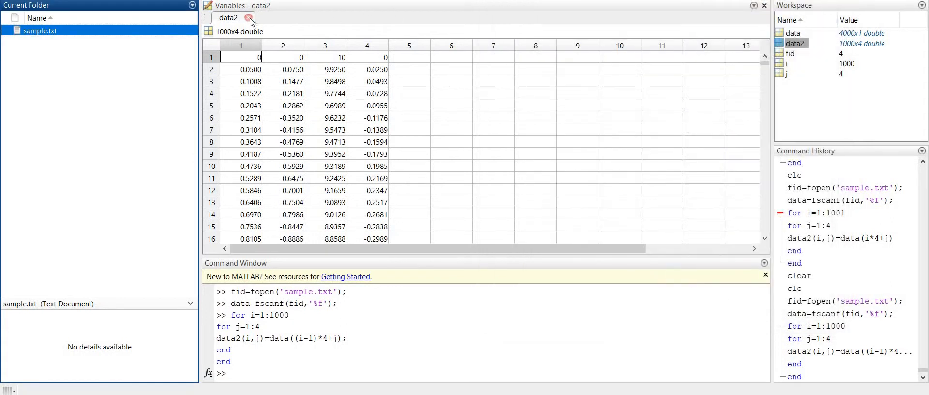
left_click(250, 17)
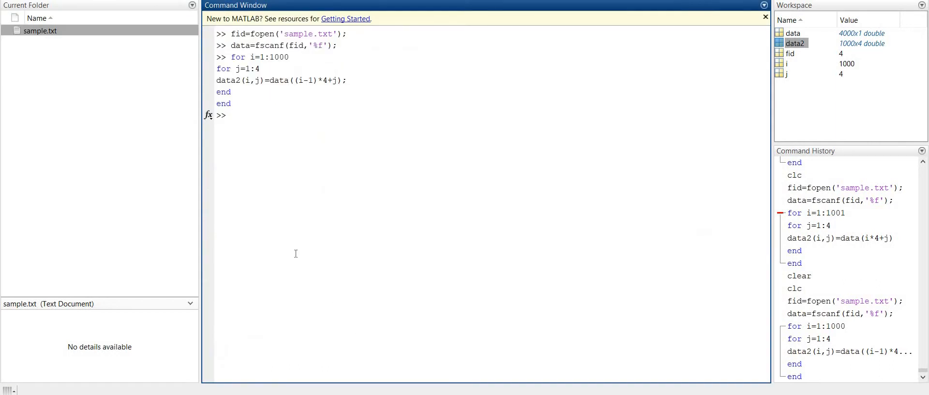
Run clc and clear, then reopen the file with fid=fopen('sample.txt');.
type("clc")
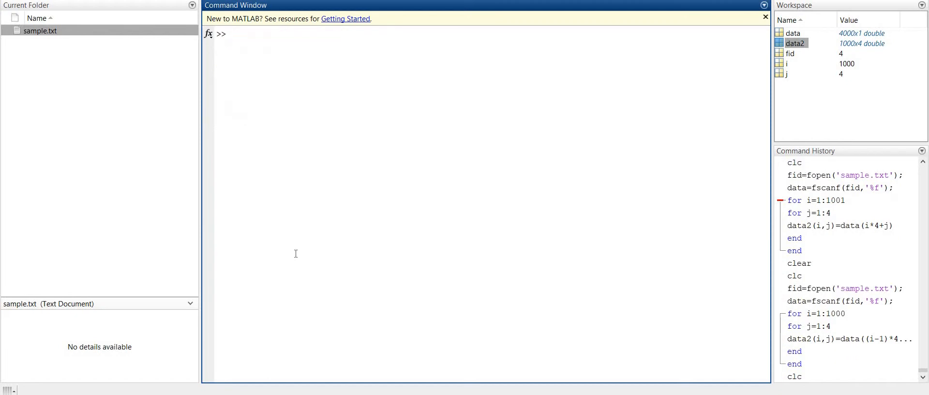
type("clear")
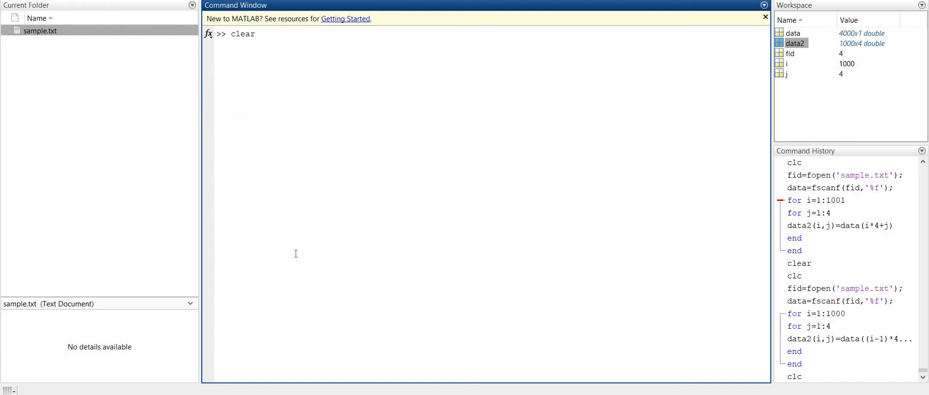
type("end")
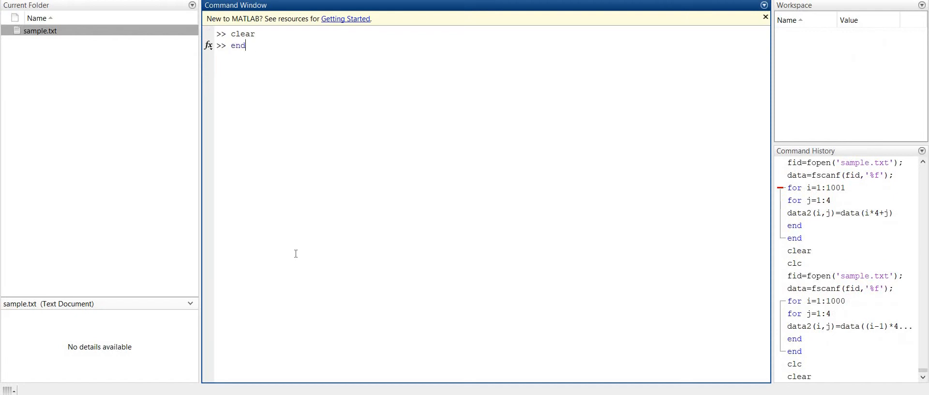
type("fid=fopen('sample.txt');")
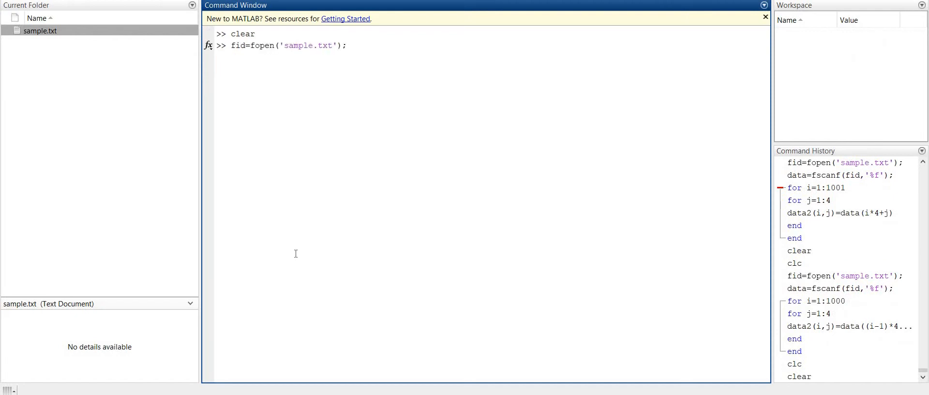
type("end")
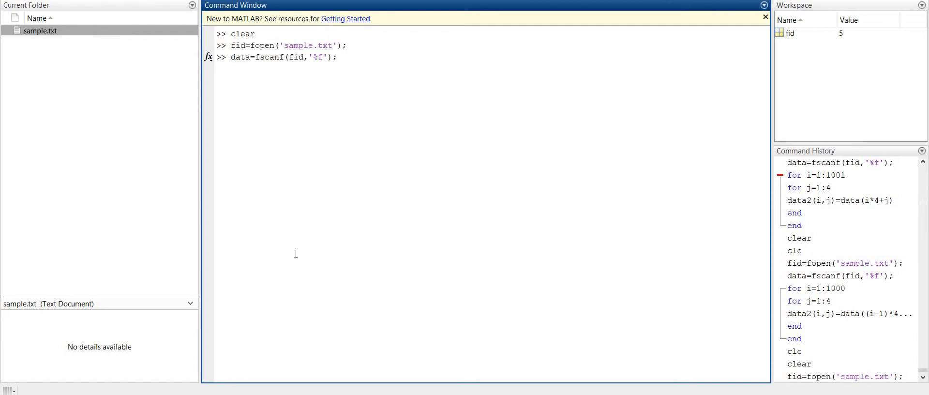
Run data=fscanf(fid,'%f',[4 inf]); yielding a 4x1000 data array.
key("Backspace")
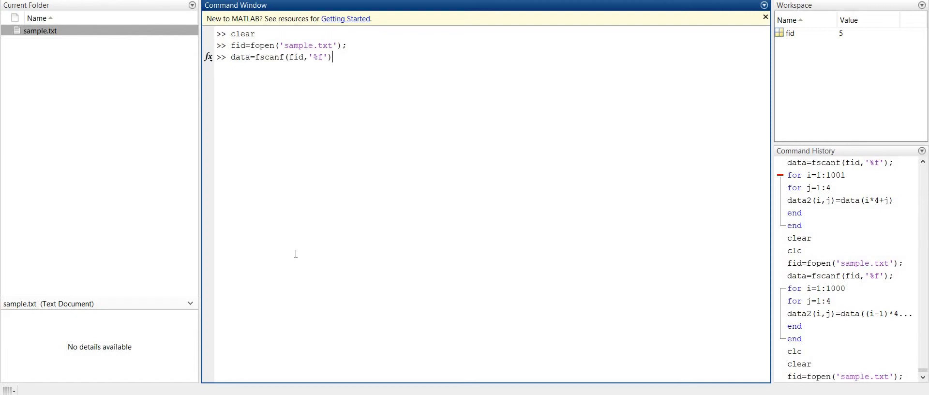
key("Backspace")
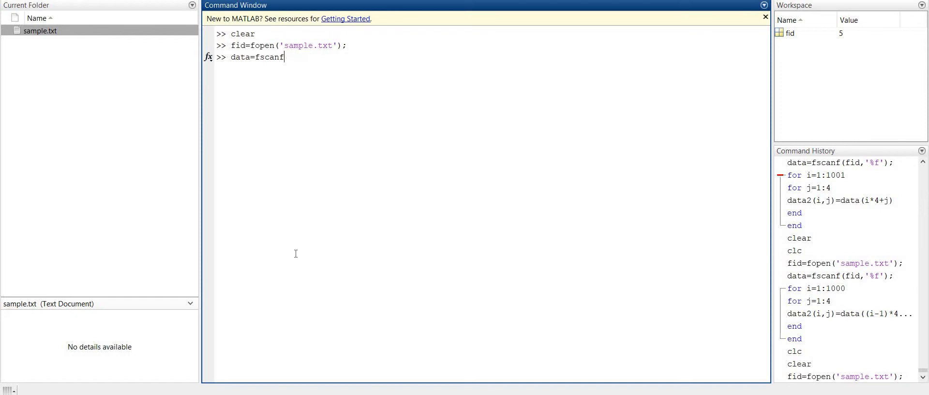
type("(")
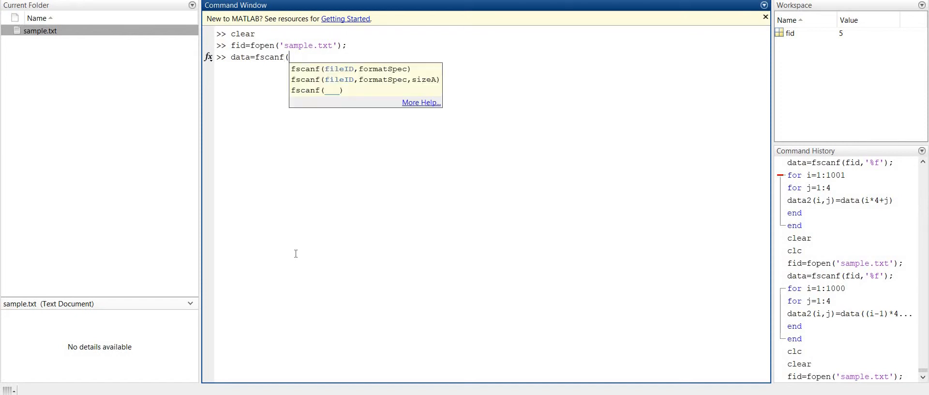
mouse_move(336, 82)
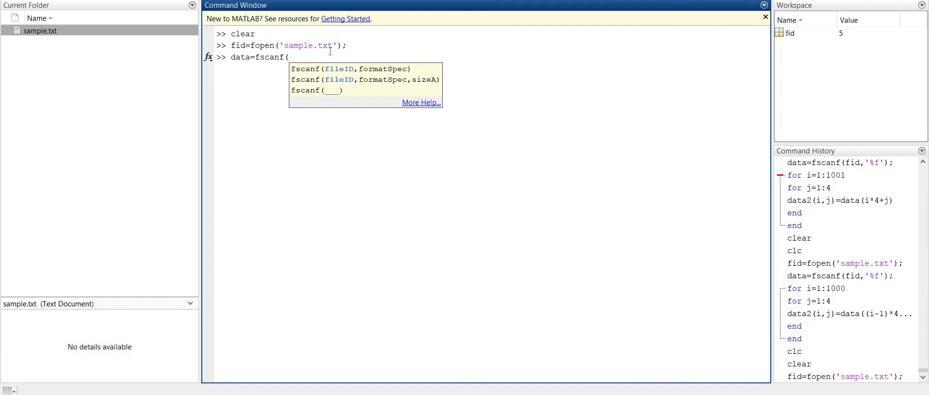
type("fidd")
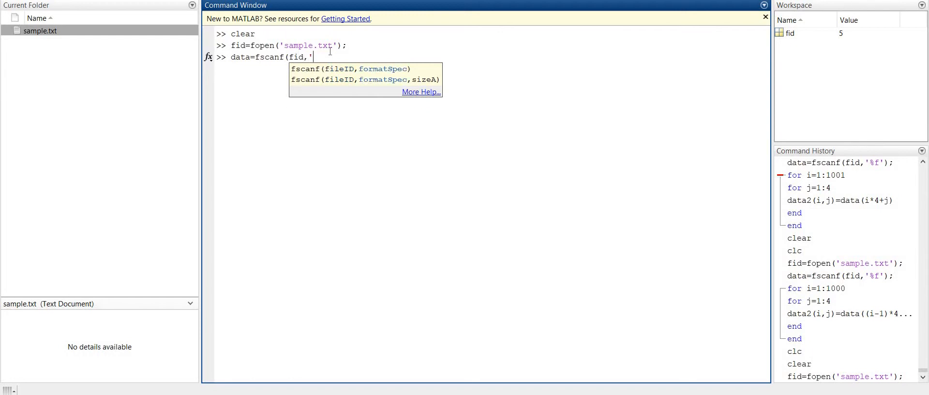
type("%")
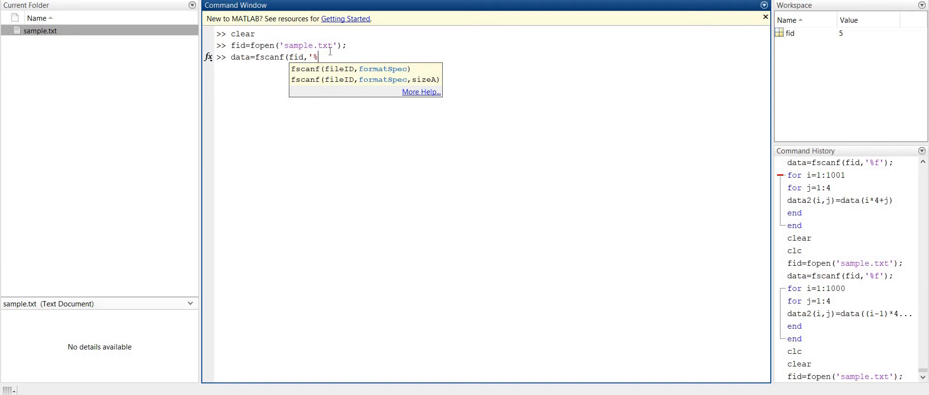
type("f'")
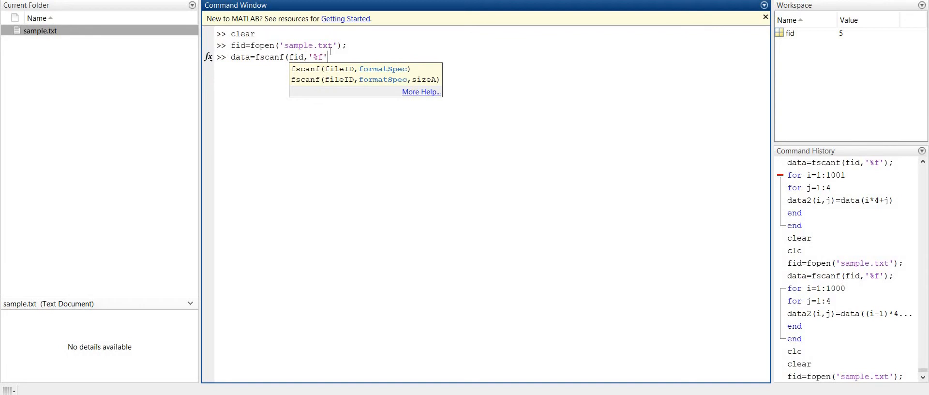
type(",")
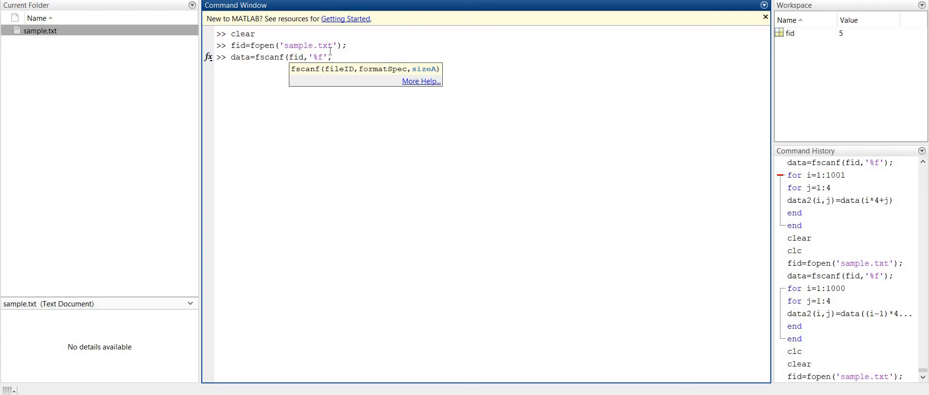
type("[")
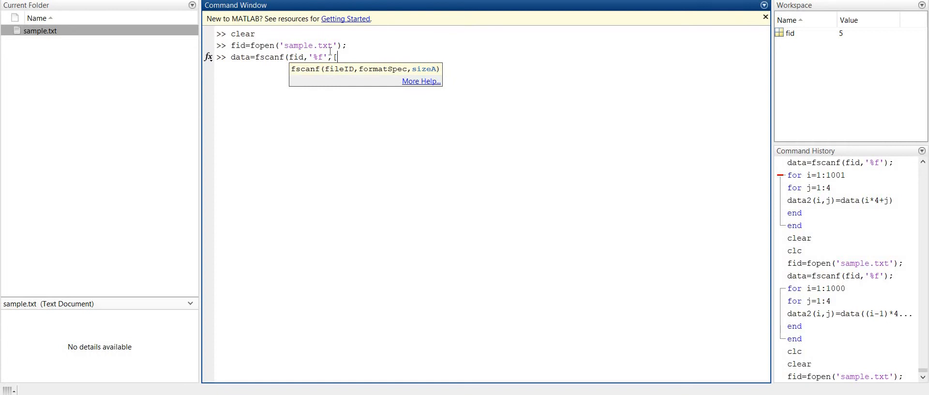
type("4 in")
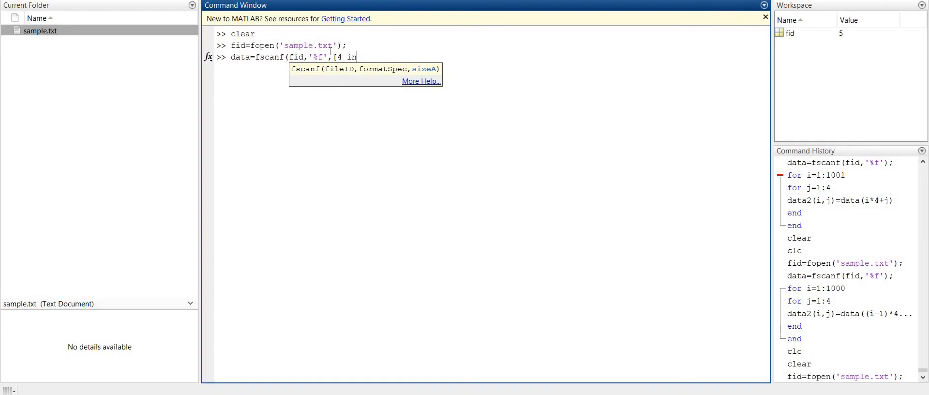
type("f]);")
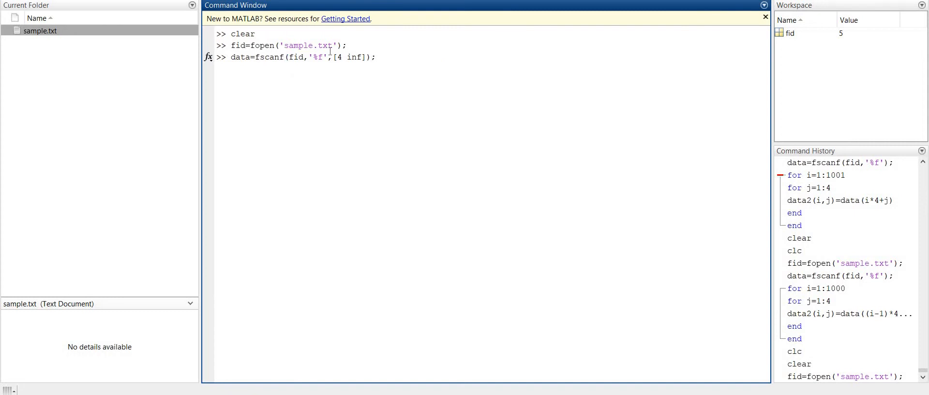
key("enter")
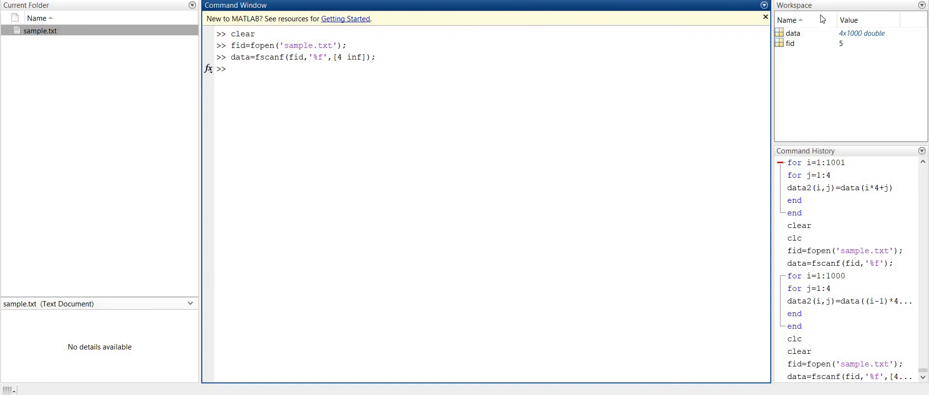
double_click(794, 33)
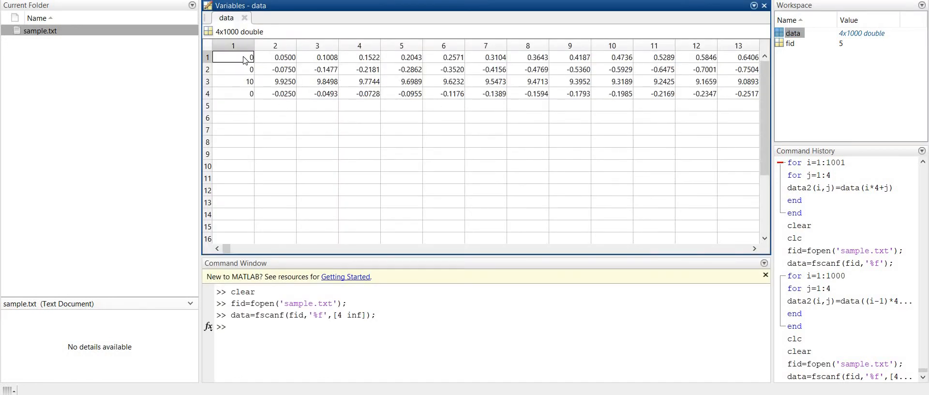
double_click(39, 30)
type("da")
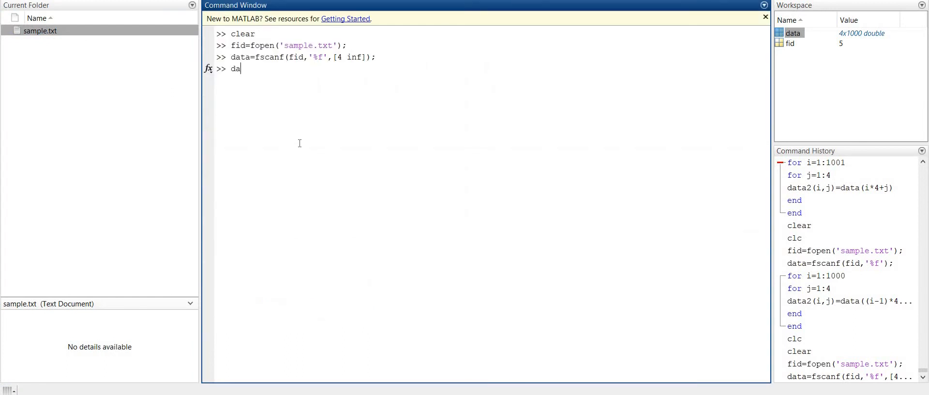
Transpose with data=data'; to get a 1000x4 matrix and view it in the Variables editor.
type("ta=")
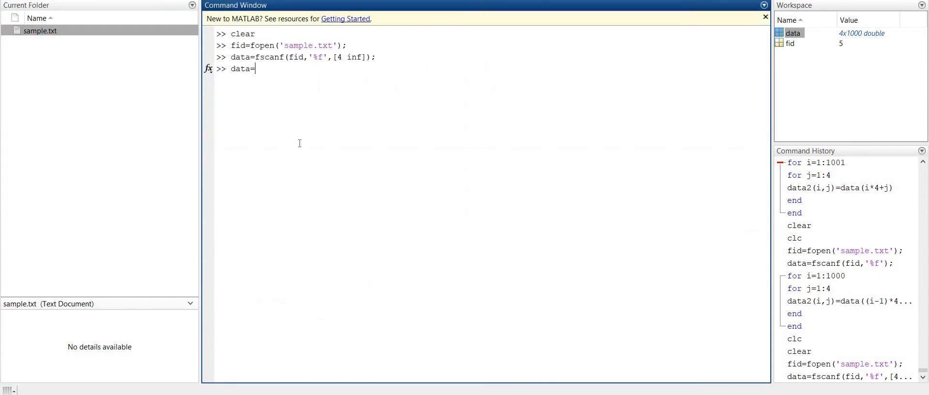
type("data';")
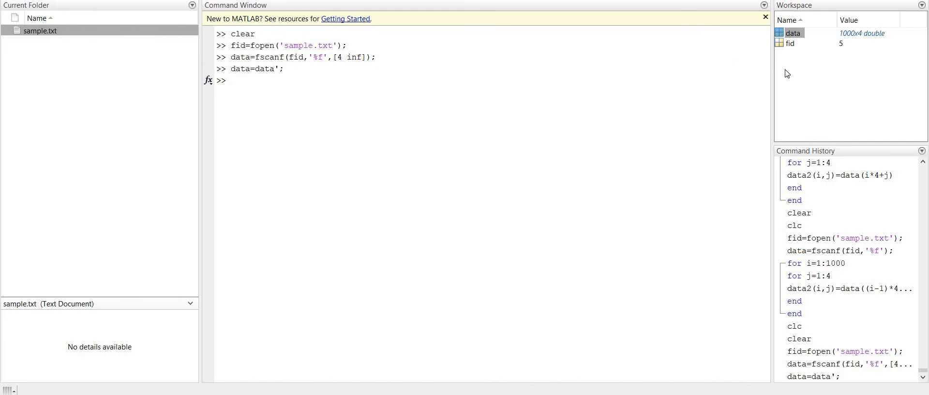
double_click(793, 33)
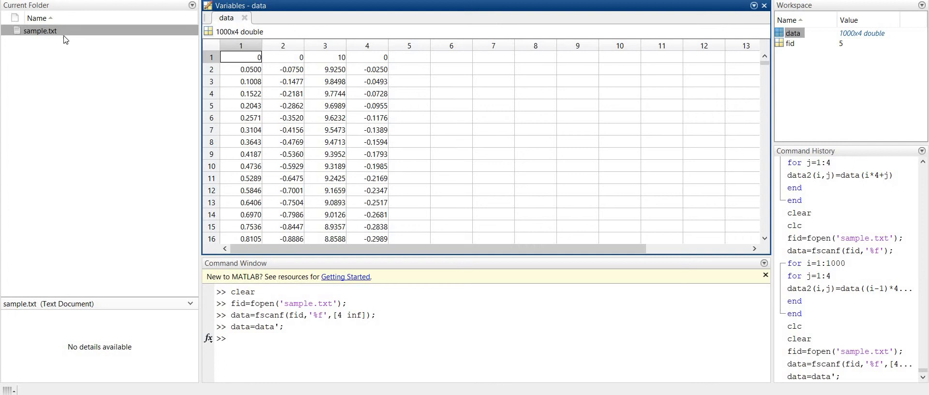
Reopen sample.txt beside the 1000x4 data for comparison, then begin a new cl command.
double_click(40, 30)
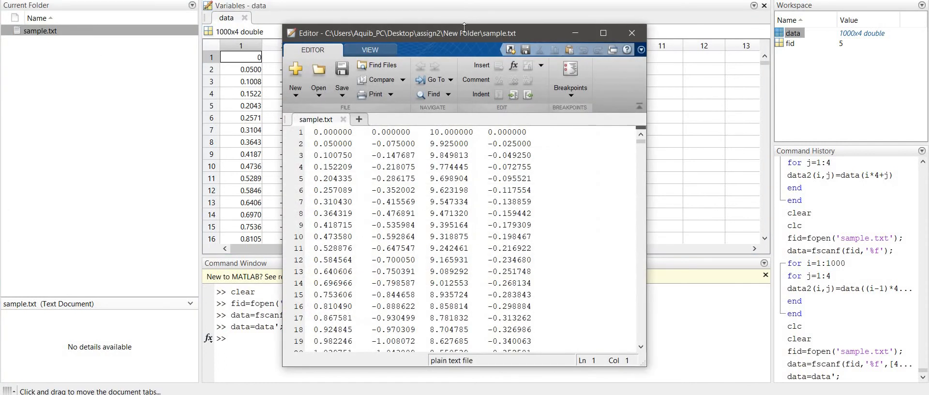
left_click_drag(464, 33, 640, 3)
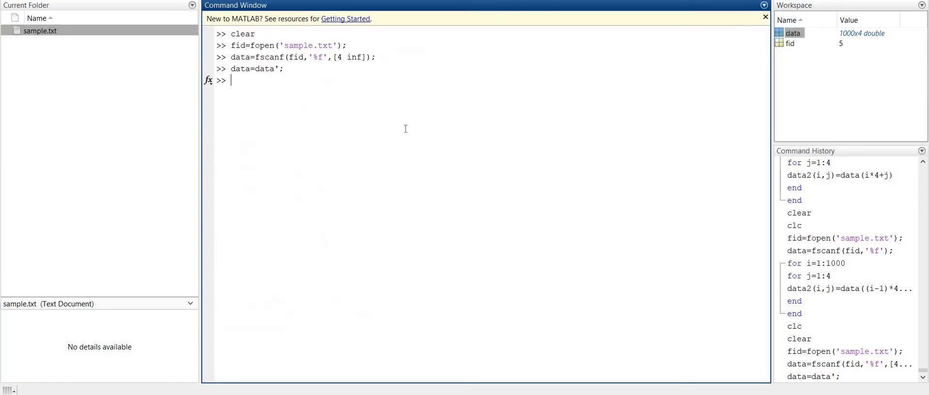
type("cl")
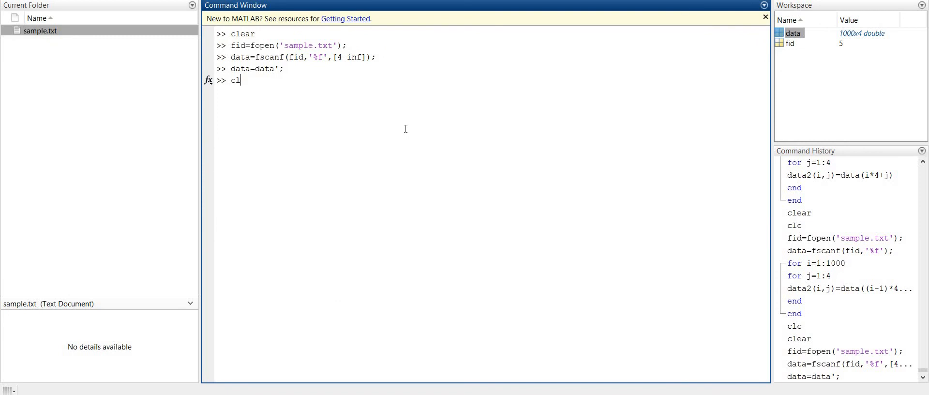